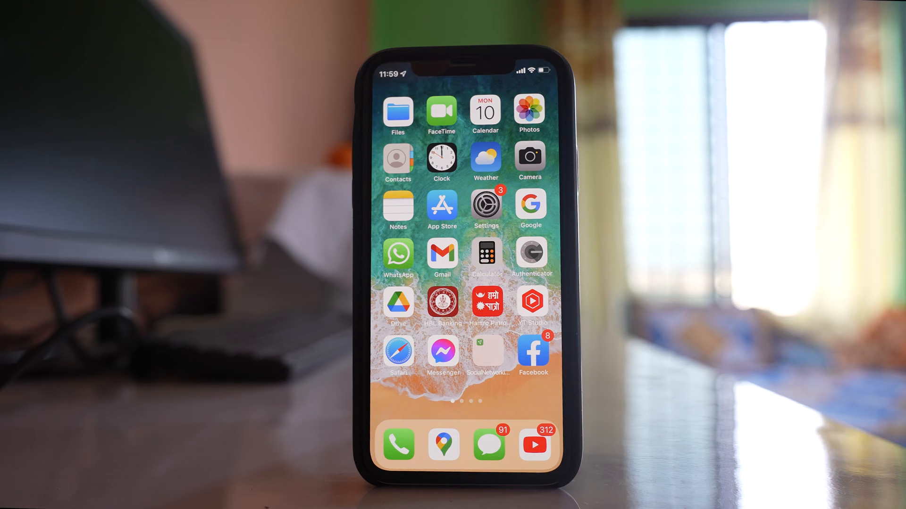
Launch the Settings app from the home screen
{"action": "left_click", "coordinate": [486, 204]}
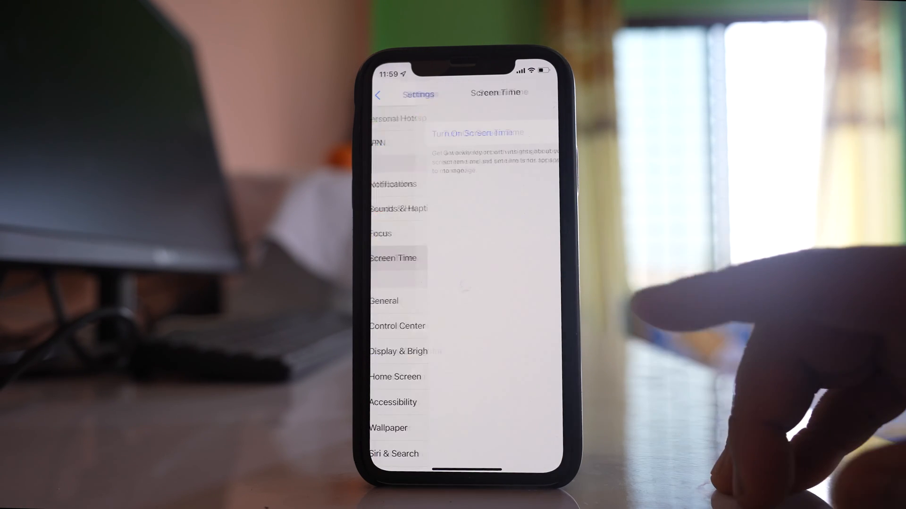
Turn on Screen Time, continuing past the introduction and choosing This is My iPhone
{"action": "left_click", "coordinate": [393, 257]}
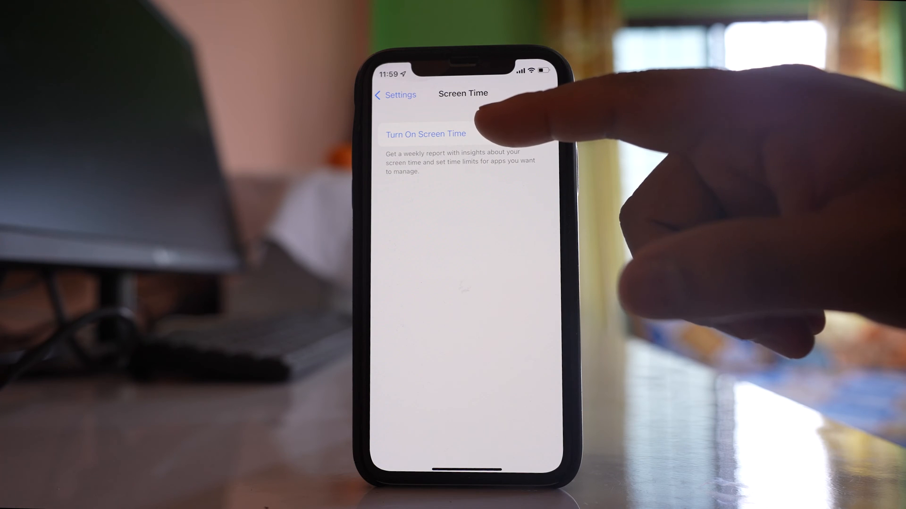
{"action": "left_click", "coordinate": [425, 133]}
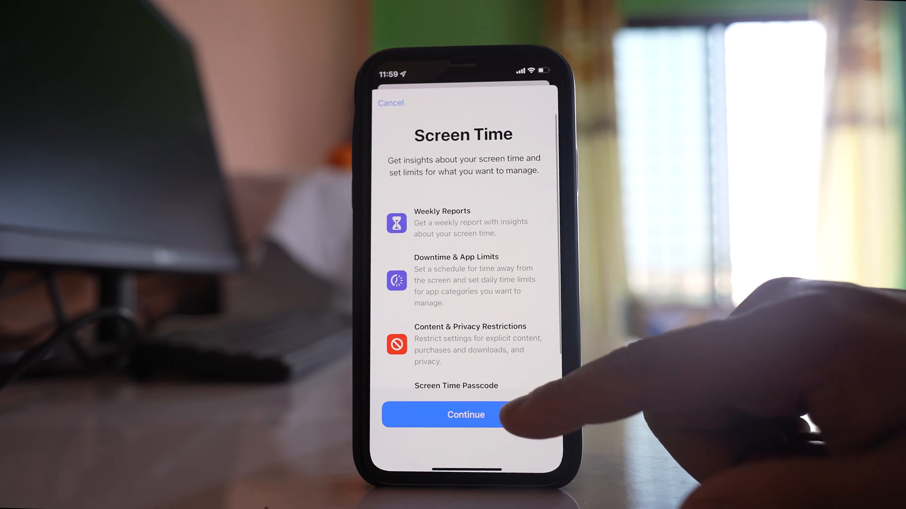
{"action": "left_click", "coordinate": [466, 415]}
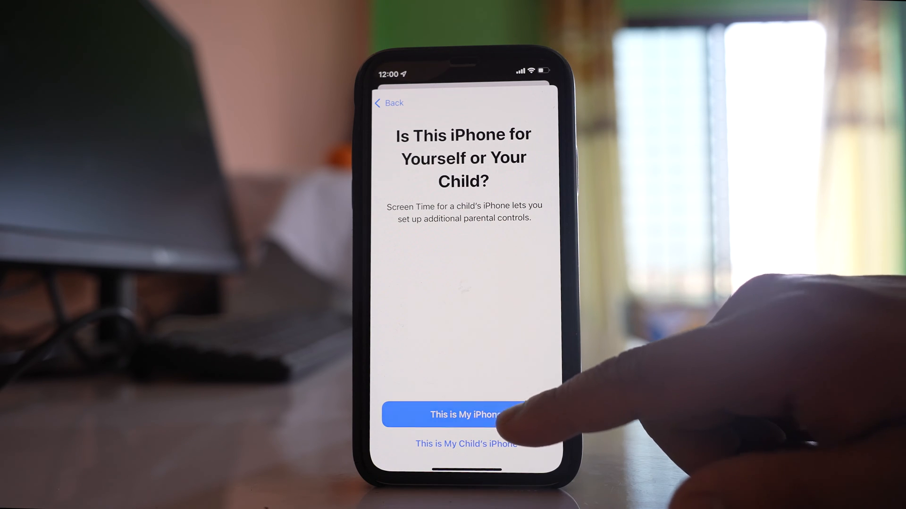
{"action": "left_click", "coordinate": [452, 414]}
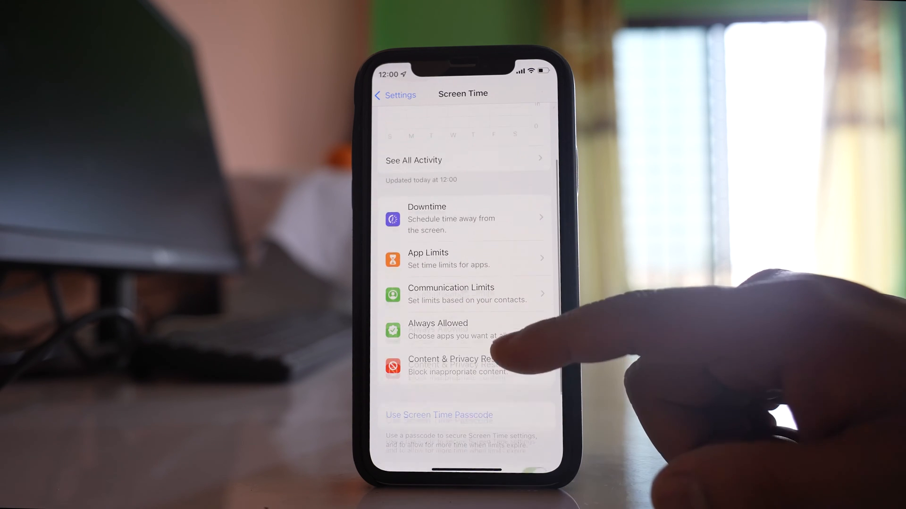
Set a four-digit Screen Time passcode via Use Screen Time Passcode
{"action": "left_click", "coordinate": [439, 410]}
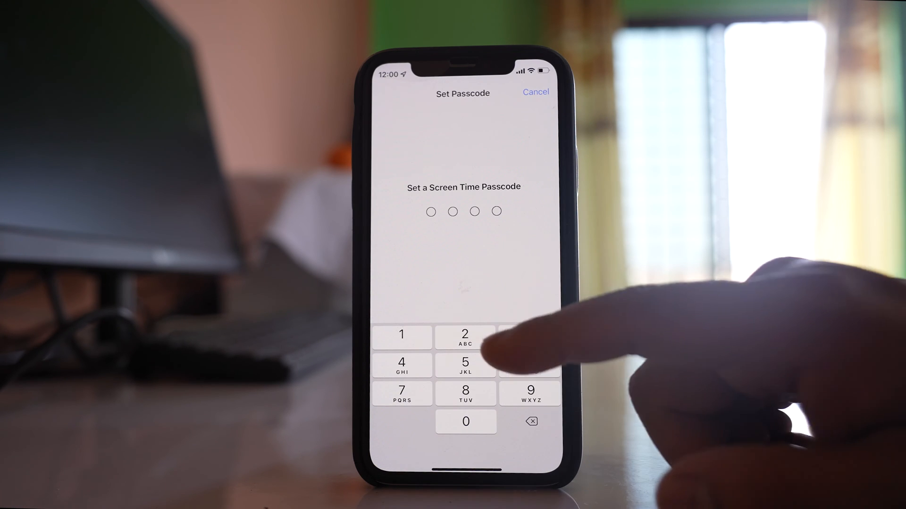
{"action": "left_click", "coordinate": [465, 336]}
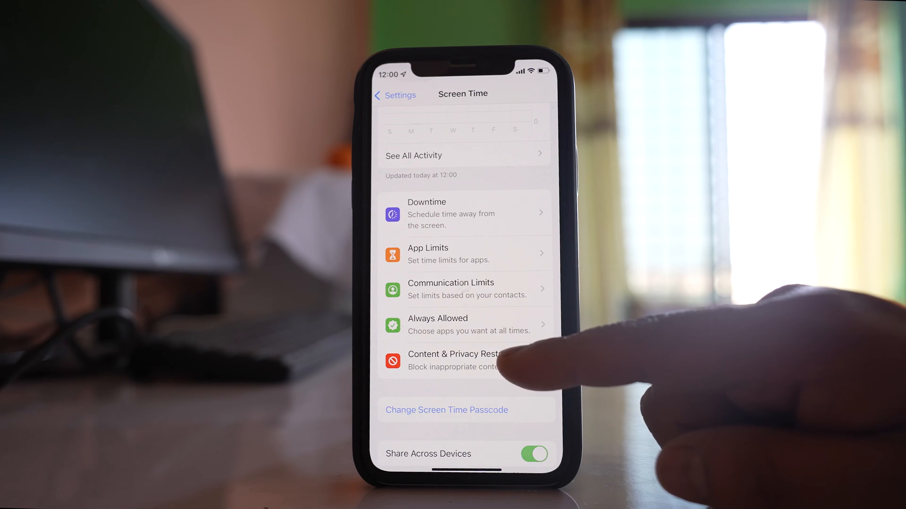
Go into Content & Privacy Restrictions and open the Web Content options
{"action": "left_click", "coordinate": [456, 361]}
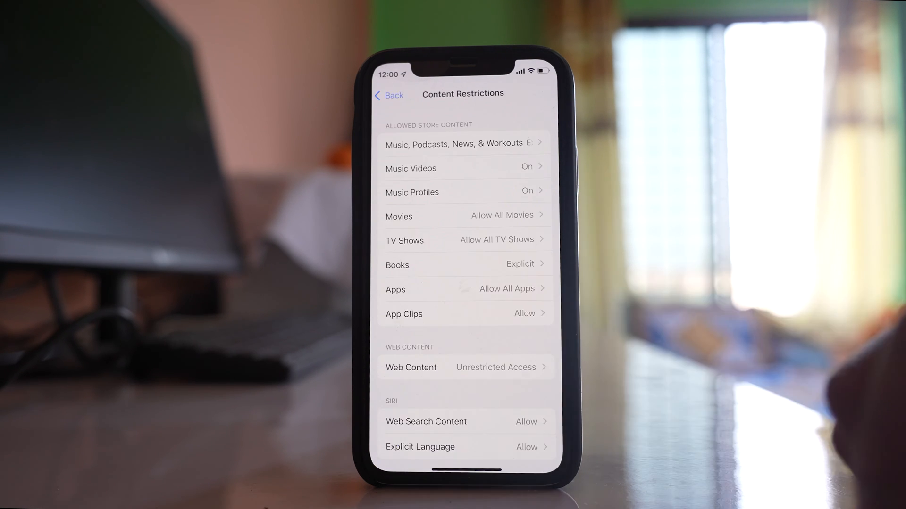
{"action": "left_click", "coordinate": [411, 368]}
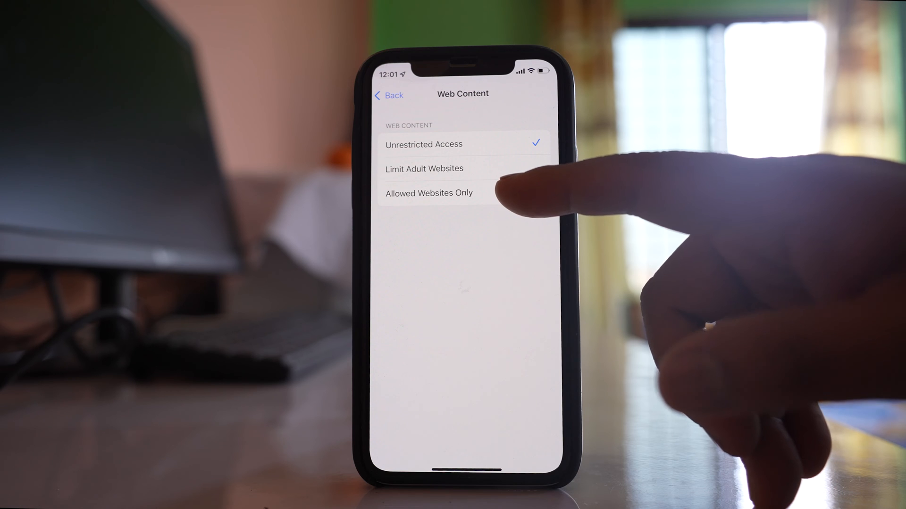
Choose Allowed Websites Only, permitting sites like CBeebies, Disney and PBS Kids
{"action": "left_click", "coordinate": [429, 193]}
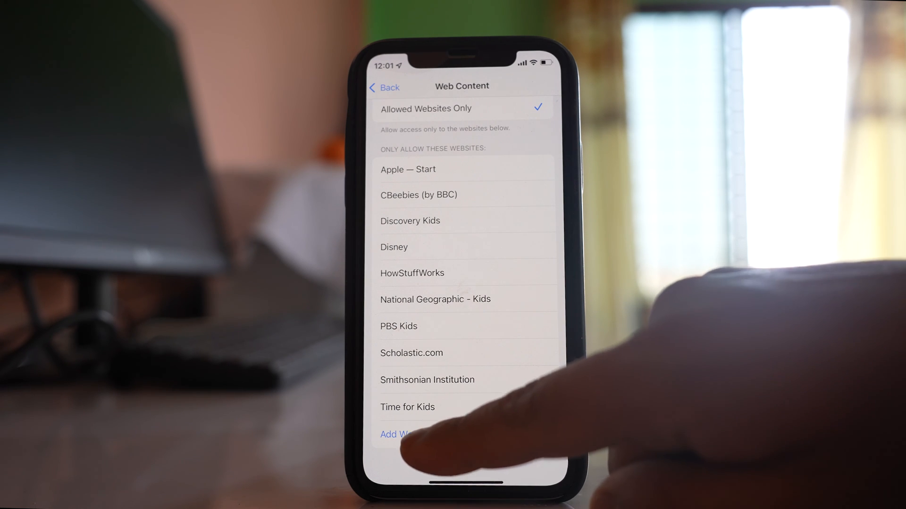
{"action": "left_click", "coordinate": [395, 434]}
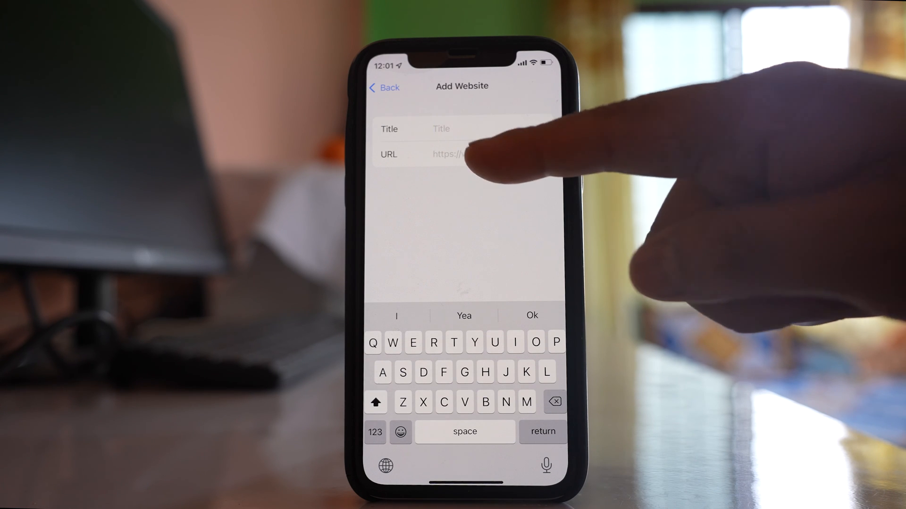
{"action": "left_click", "coordinate": [462, 129]}
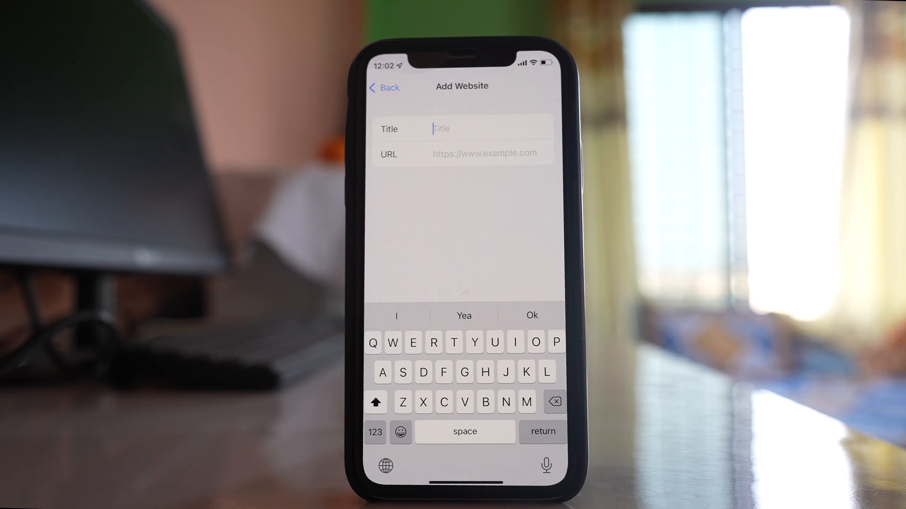
{"action": "left_click", "coordinate": [384, 87]}
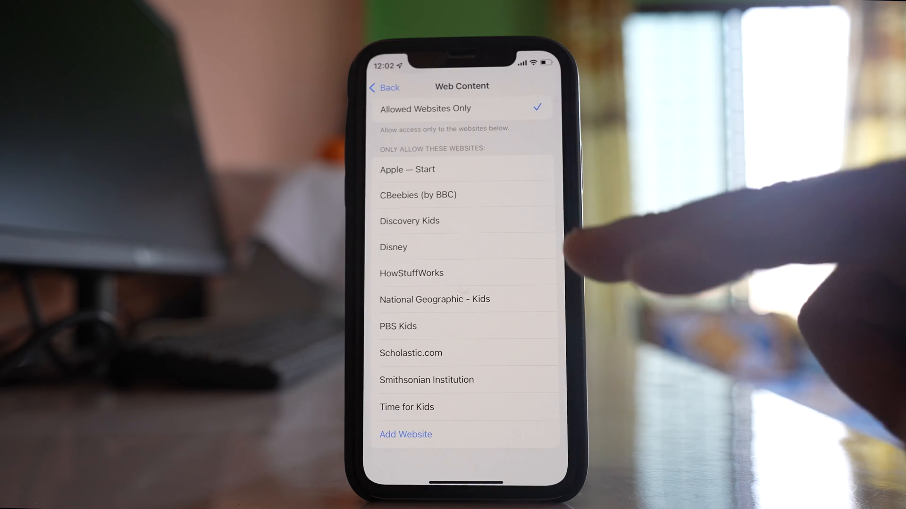